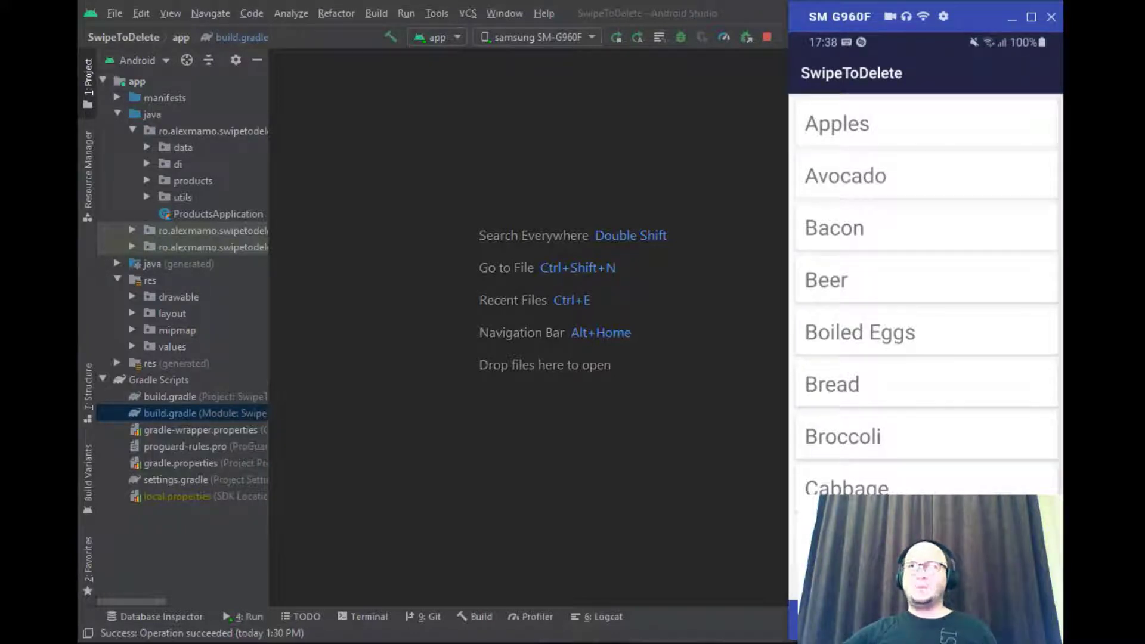
Scroll down through the grocery product list on the mirrored phone
scroll("down", 3)
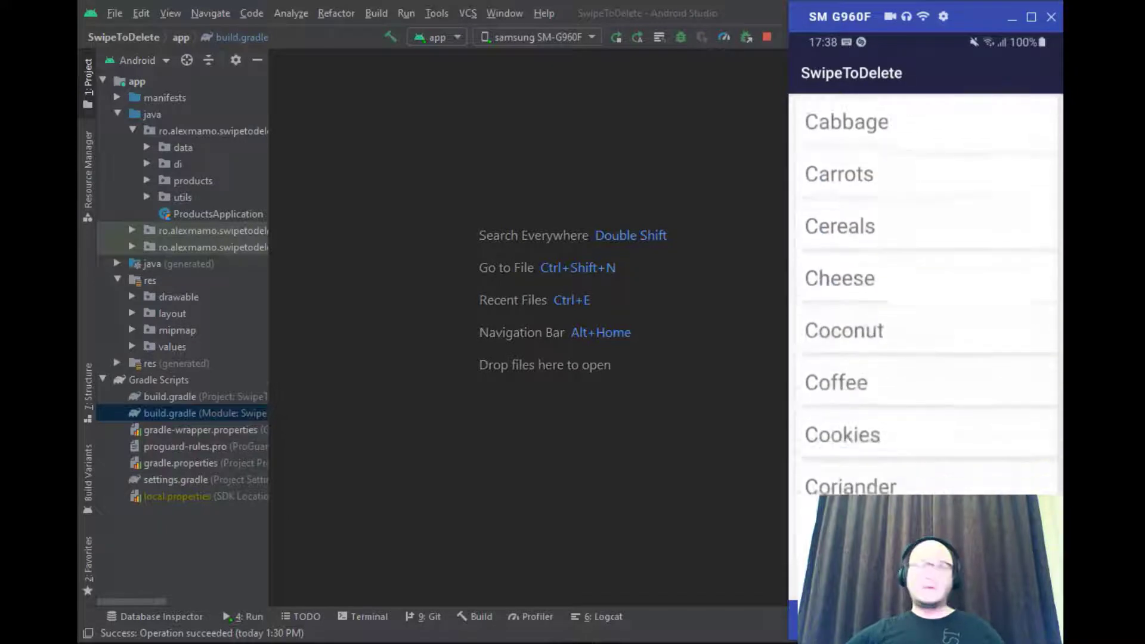
scroll("down", 3)
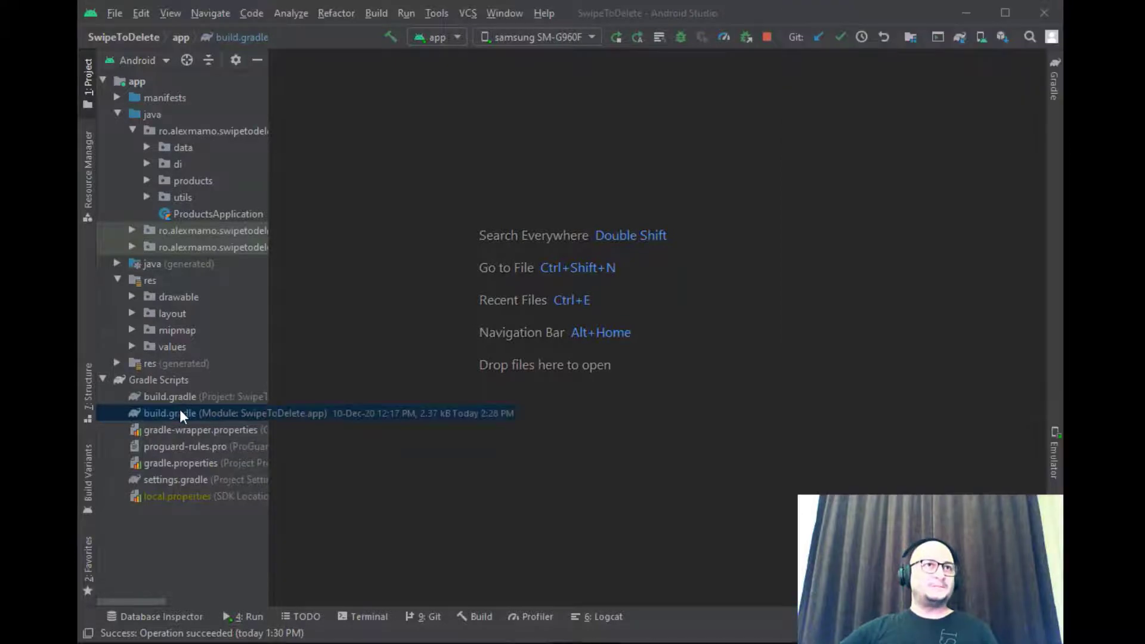
Expand the data package to reveal DataOrException and Product
double_click(170, 413)
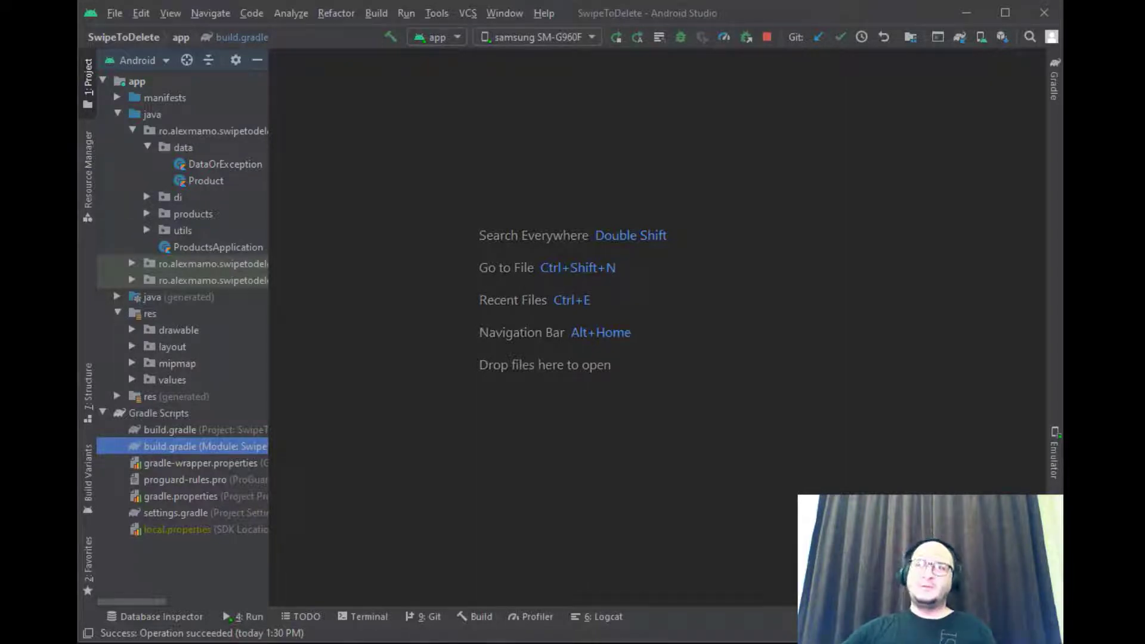
mouse_move(819, 302)
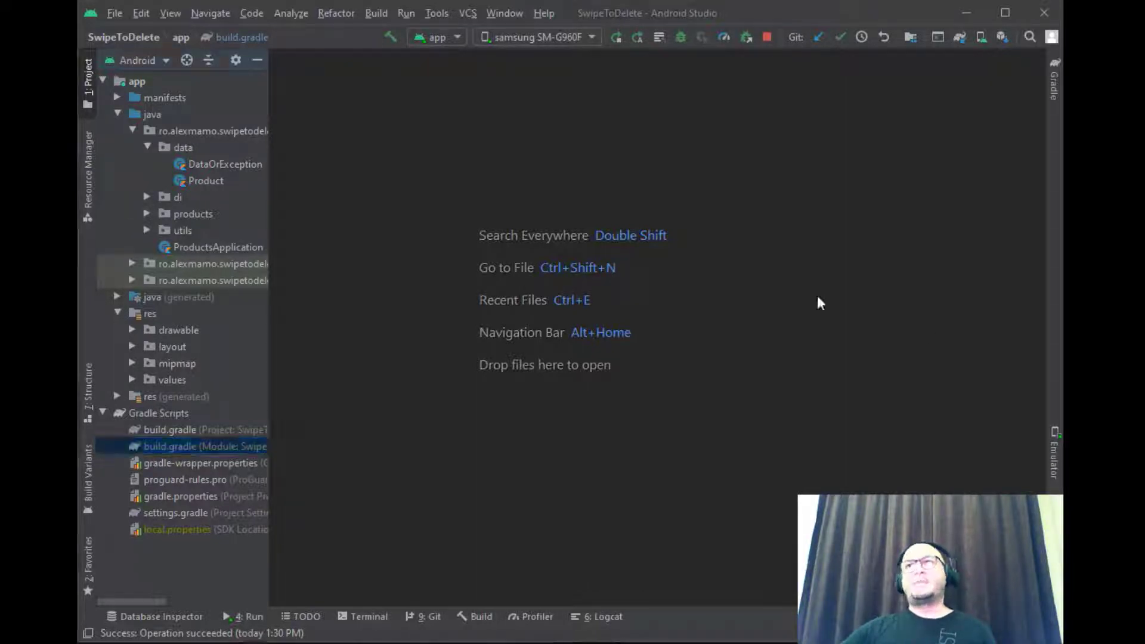
Open the DataOrException and Product Kotlin files from the data package
double_click(224, 164)
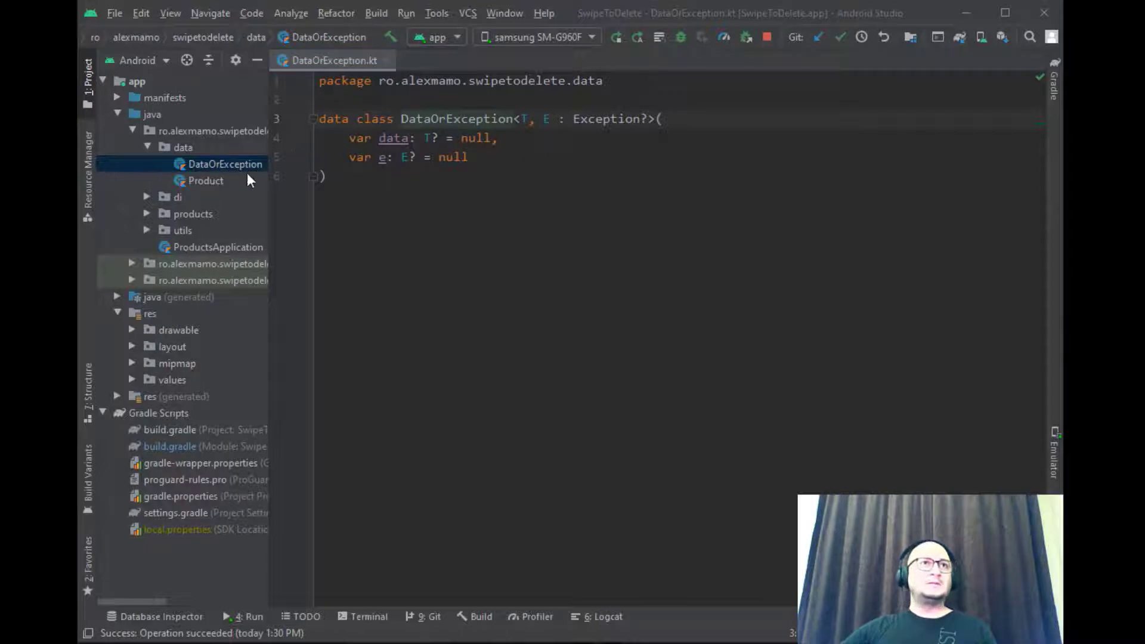
double_click(205, 181)
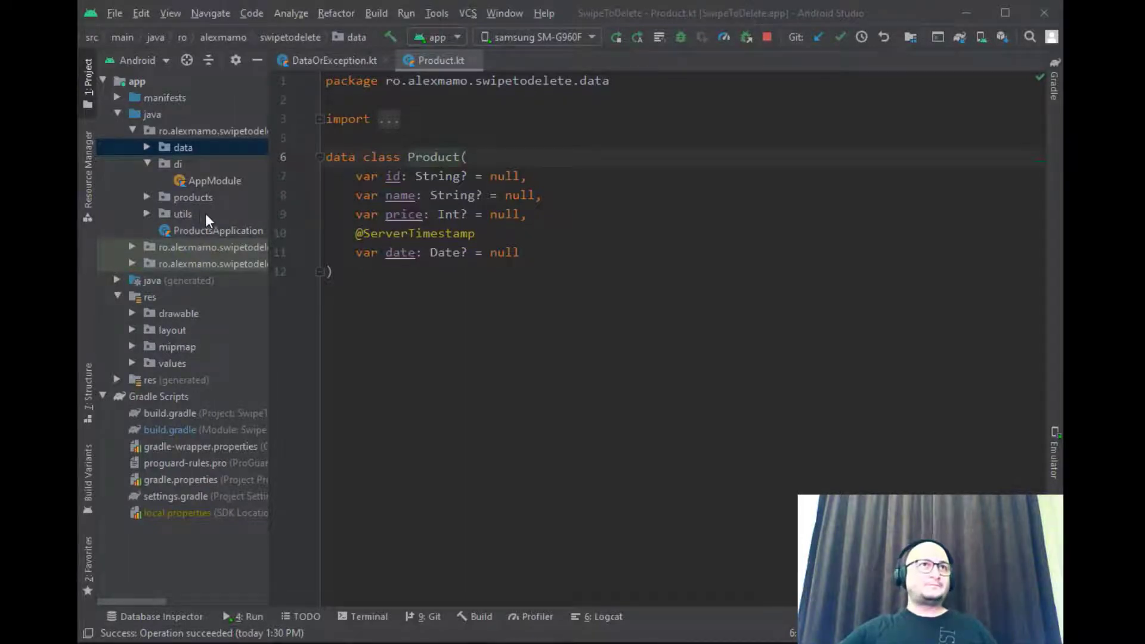
Open AppModule.kt with its Firestore providers, then collapse the di package
double_click(215, 180)
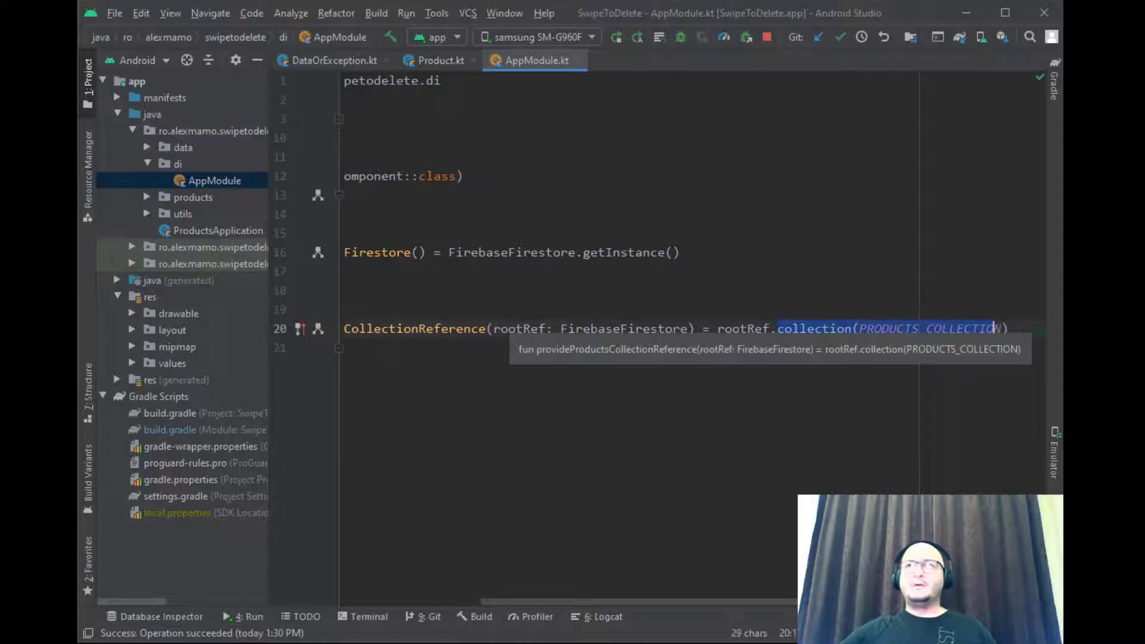
mouse_move(106, 249)
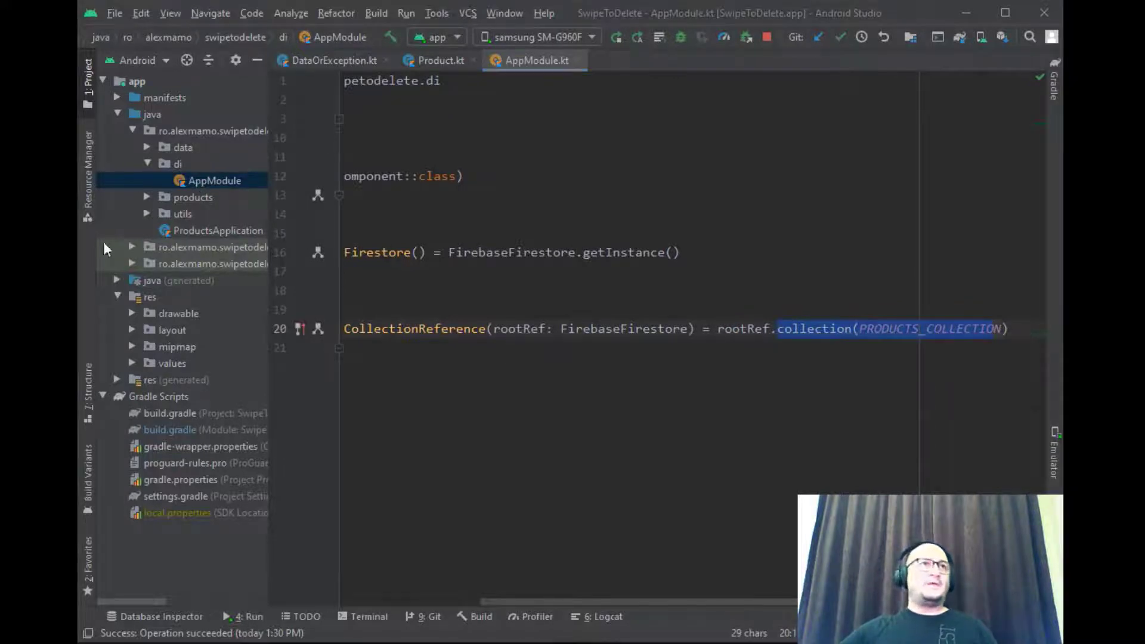
left_click(147, 197)
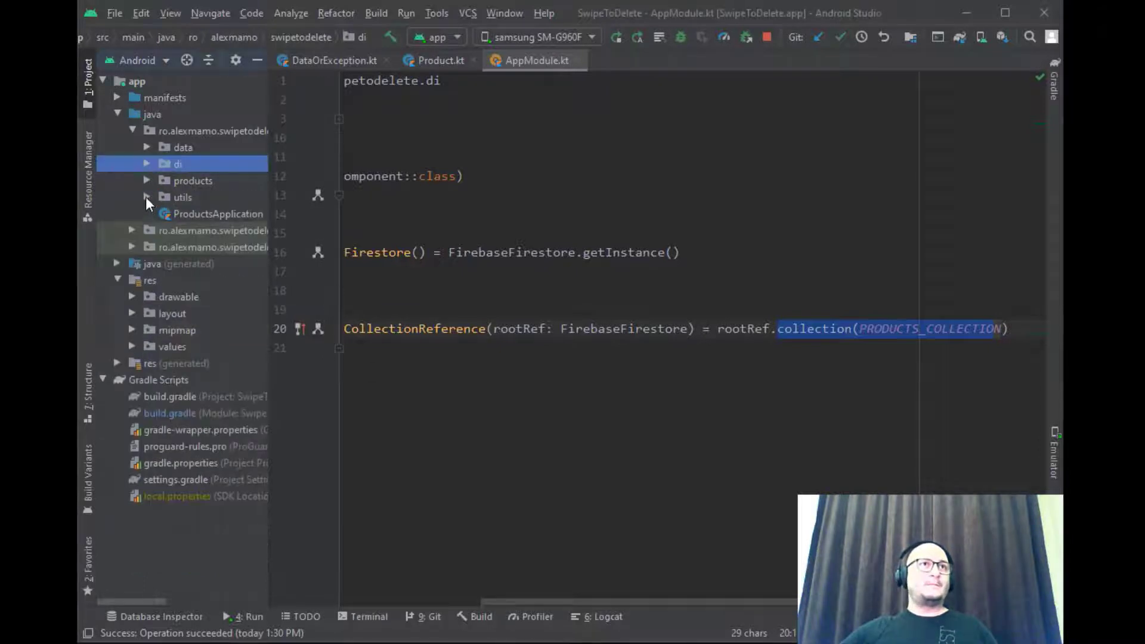
Expand utils, open Constants.kt highlighting TAG, then open ProductsApplication.kt
left_click(146, 197)
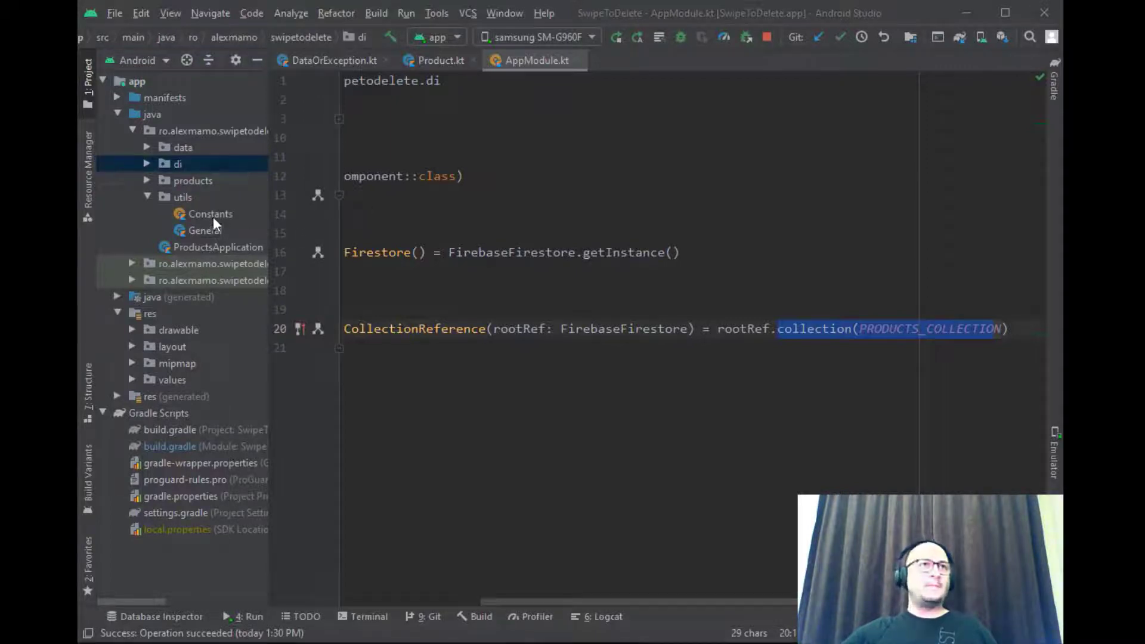
double_click(210, 214)
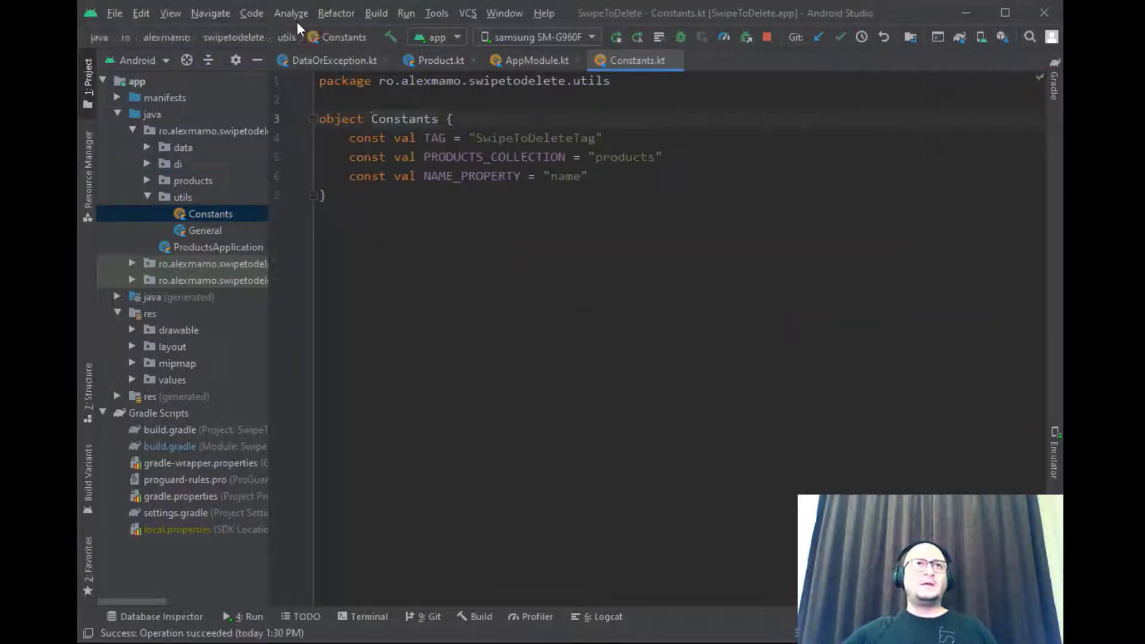
double_click(434, 138)
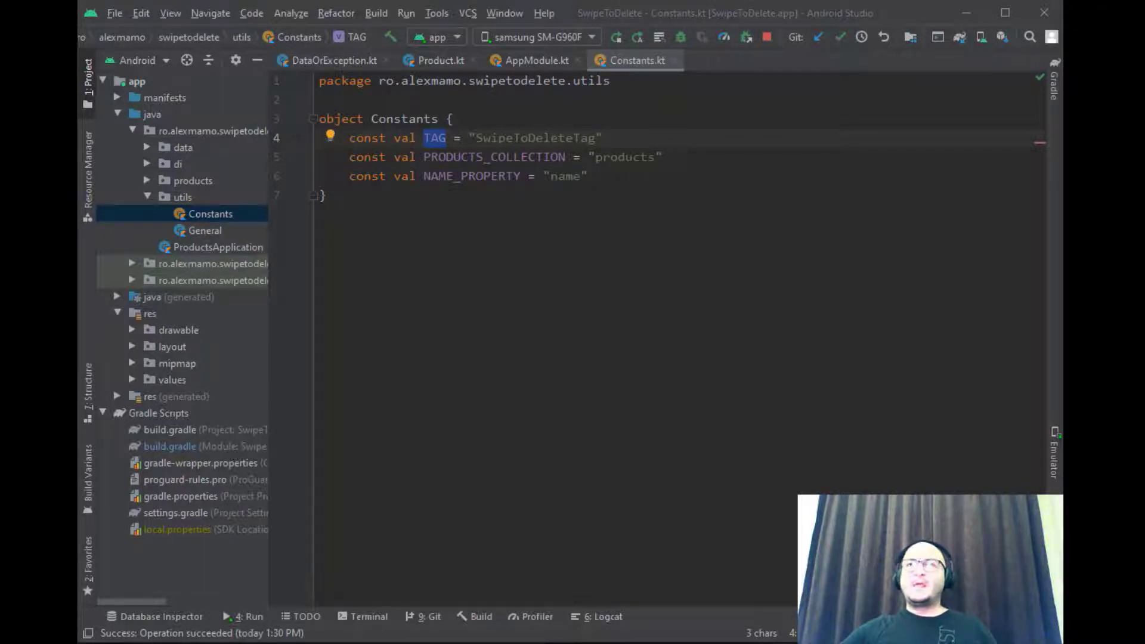
mouse_move(1002, 369)
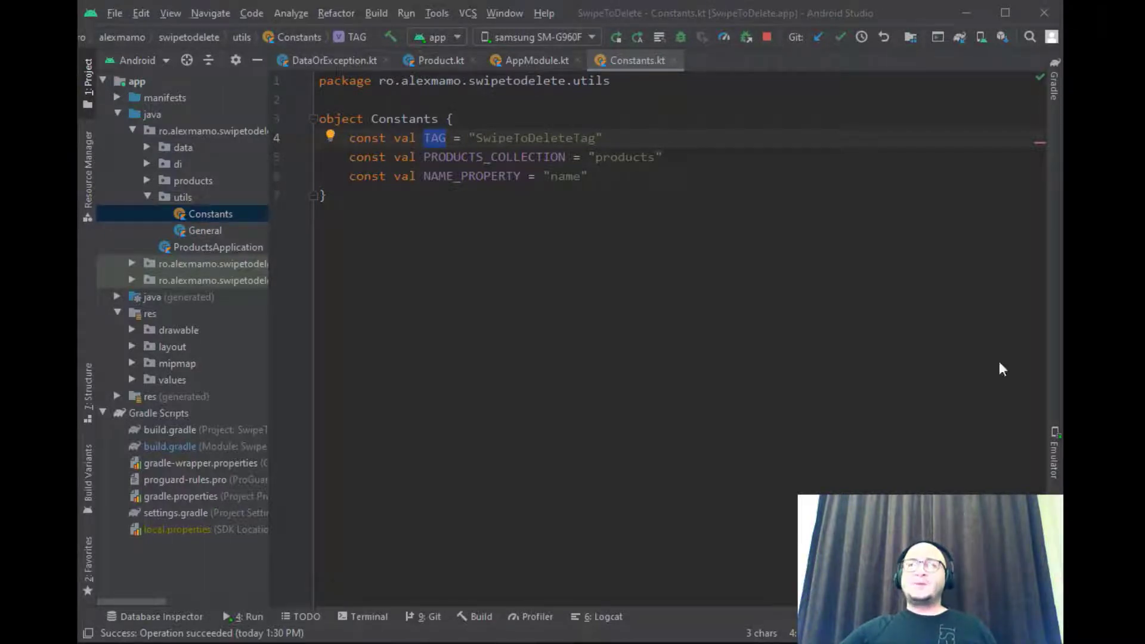
double_click(565, 176)
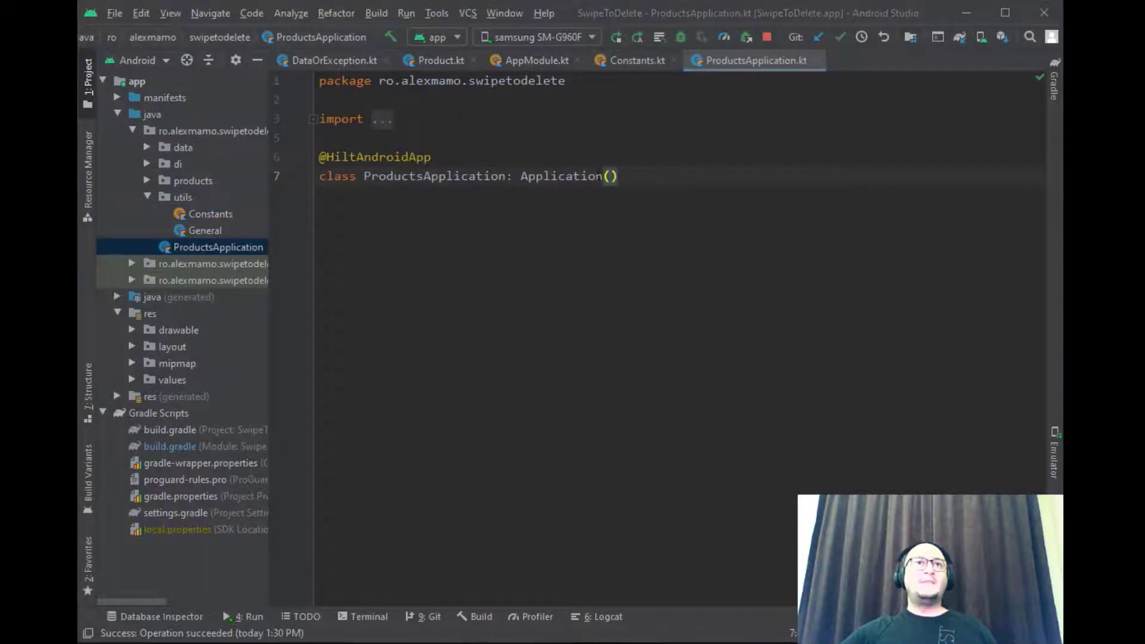
Review AndroidManifest.xml, then close all open editor files
double_click(561, 177)
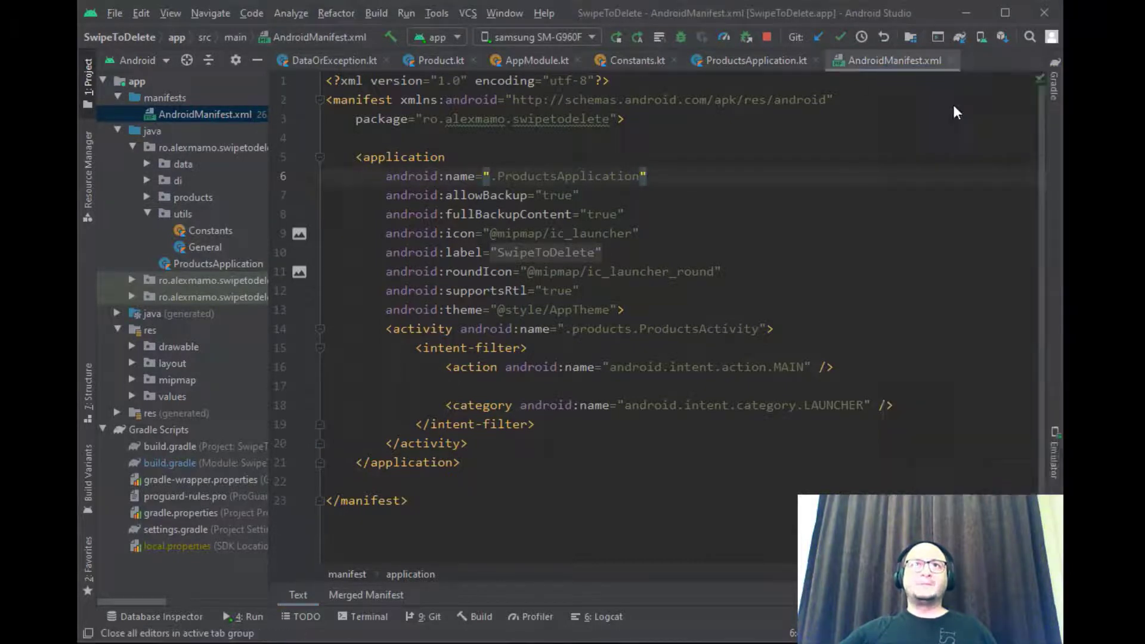
left_click(170, 633)
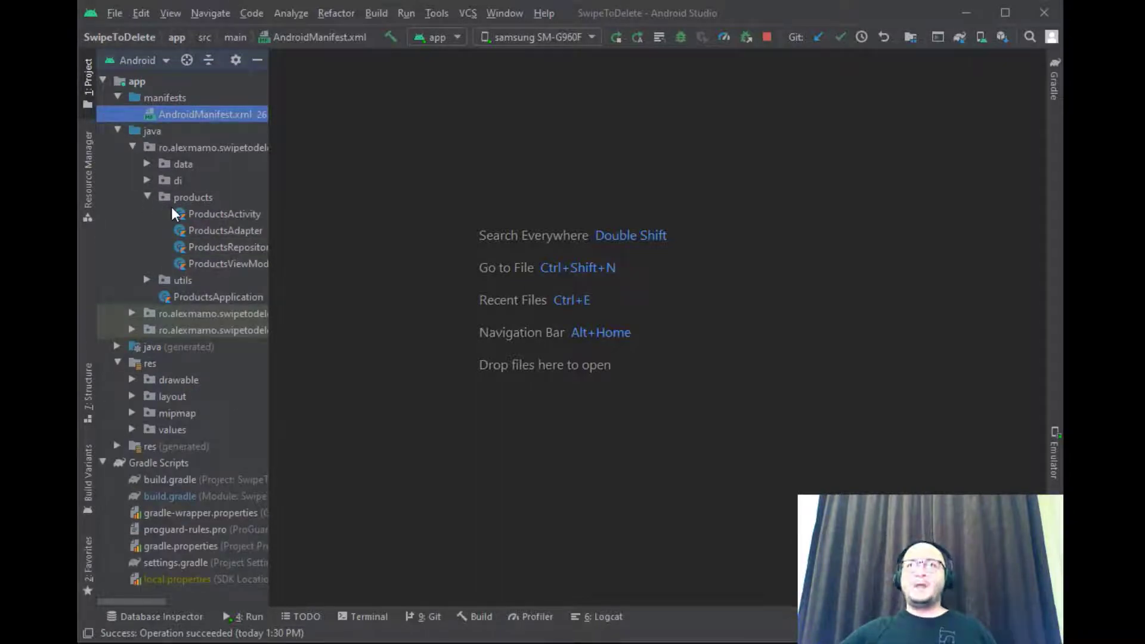
mouse_move(283, 237)
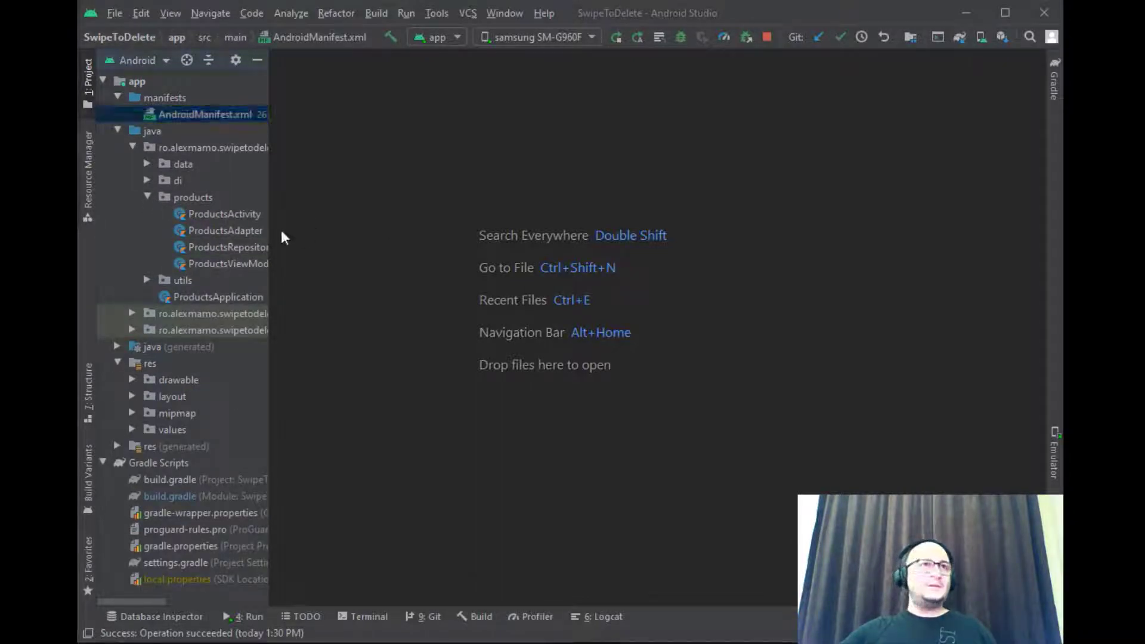
Open ProductsActivity.kt and its activity_products.xml layout in Split view
double_click(223, 214)
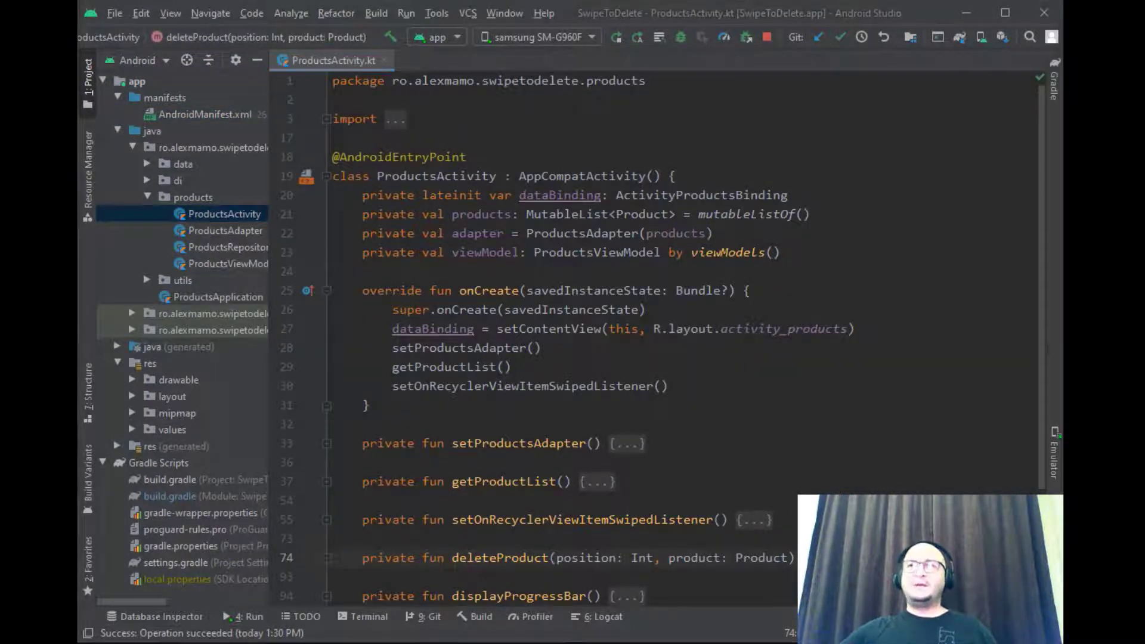
left_click(461, 60)
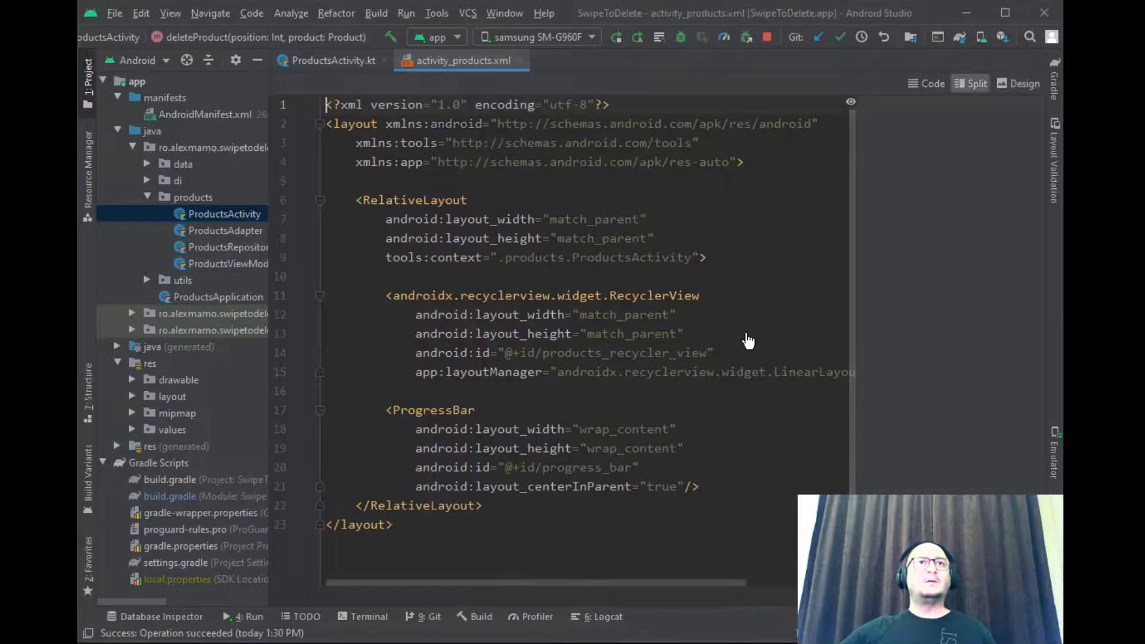
left_click(971, 83)
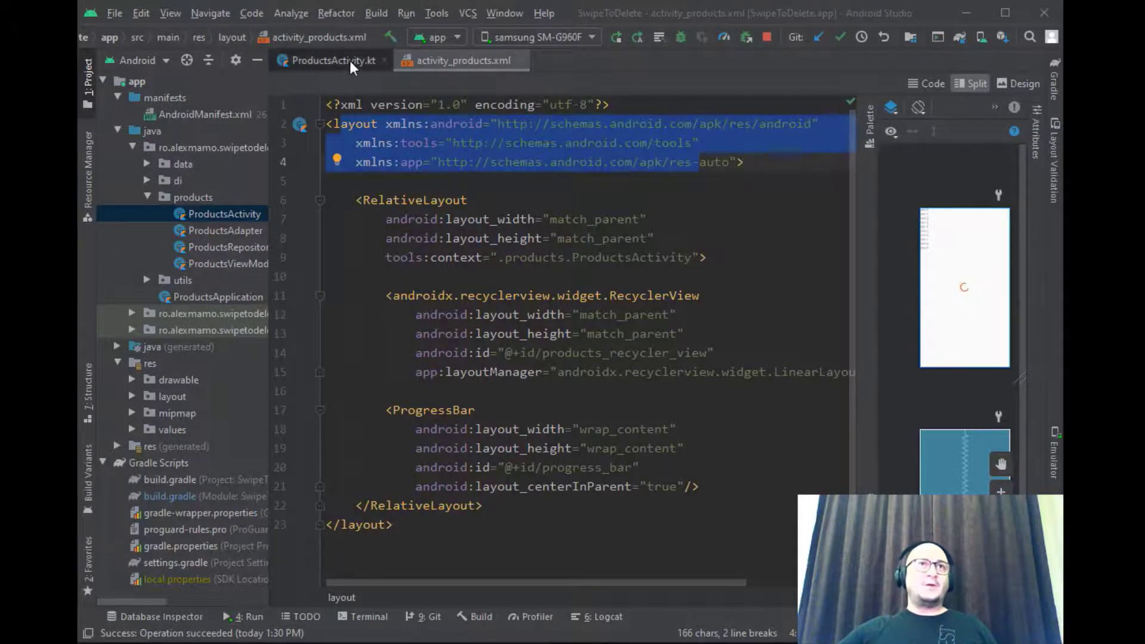
Return to ProductsActivity.kt and scroll through onCreate and setProductsAdapter
left_click(330, 60)
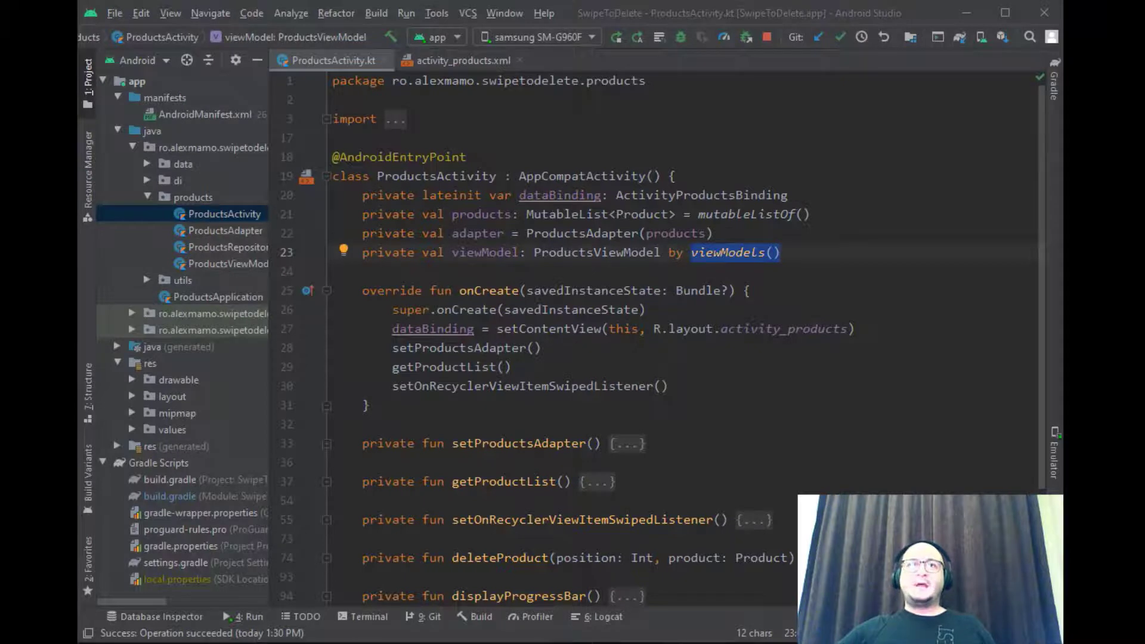
scroll("down", 3)
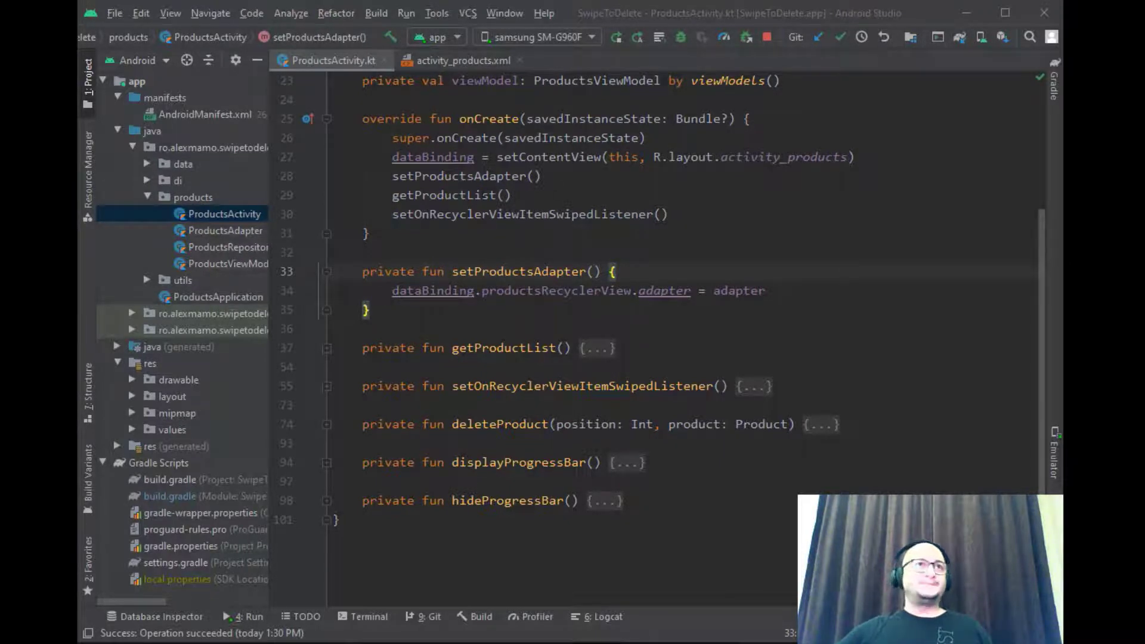
Open ProductsViewModel.kt to review productListLiveData, then return to ProductsActivity.kt
left_click(225, 247)
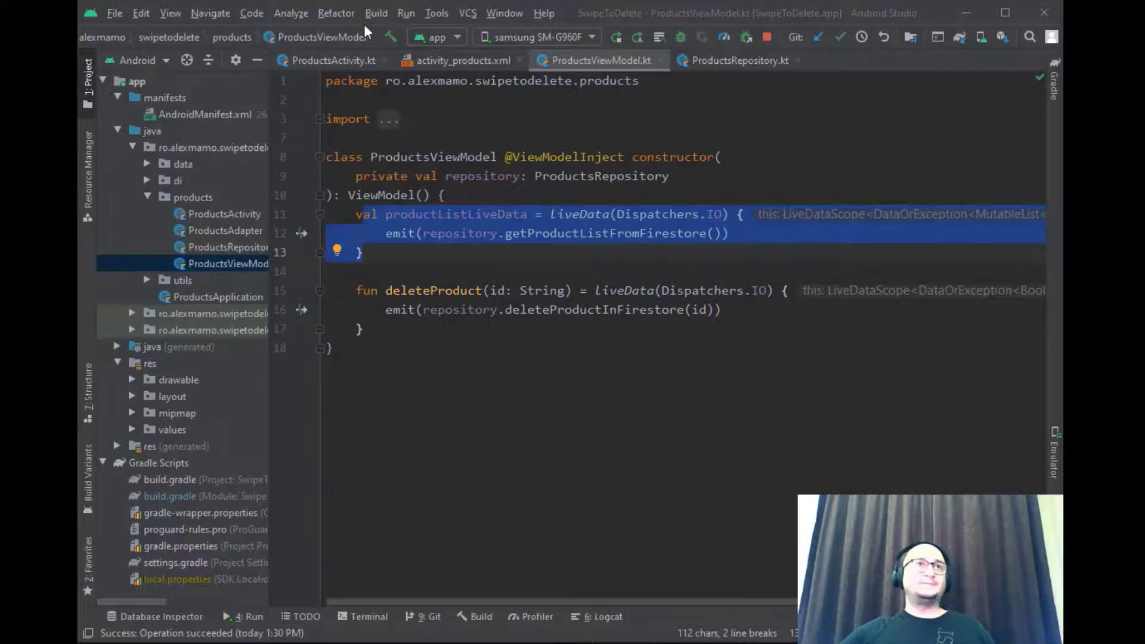
left_click(335, 60)
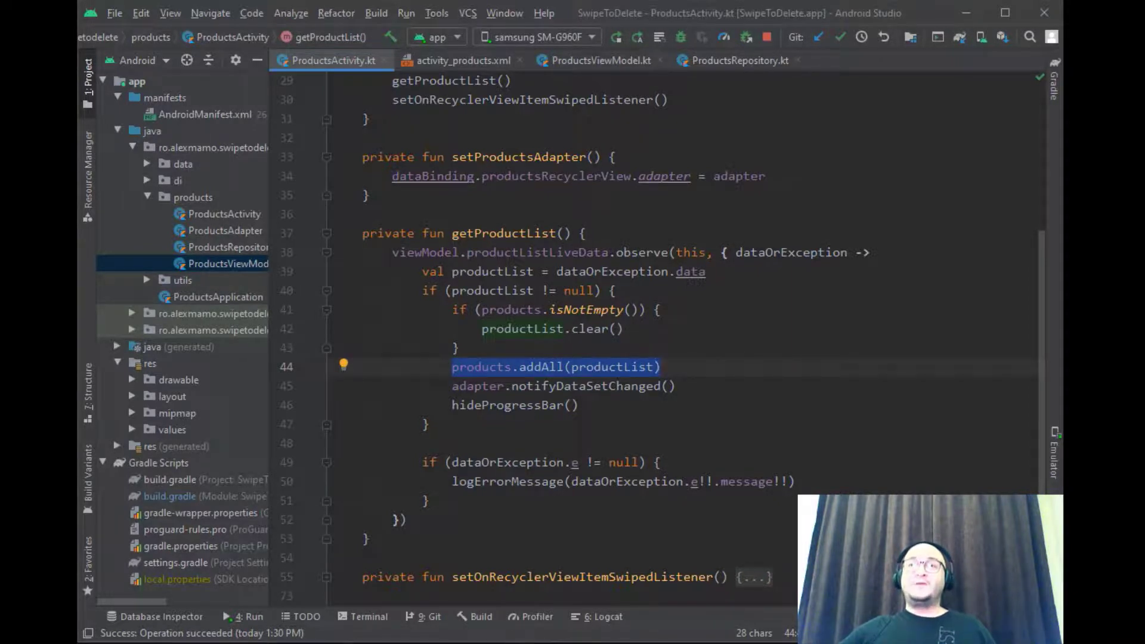
Inspect hideProgressBar's visibility property, then open ProductsAdapter.kt
left_click(563, 386)
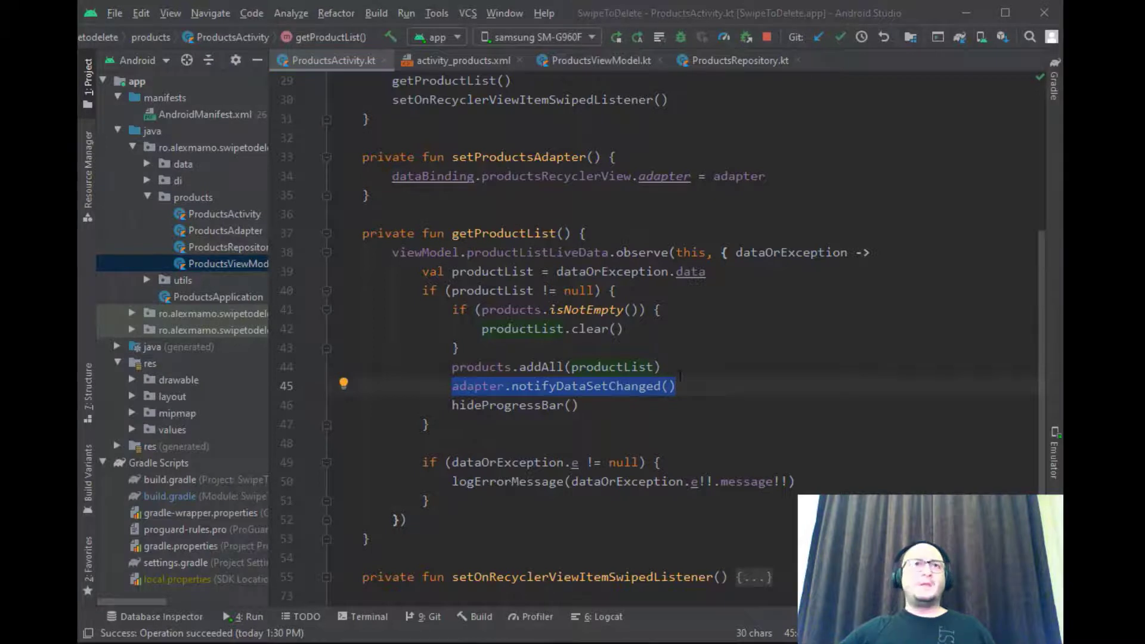
scroll("down", 3)
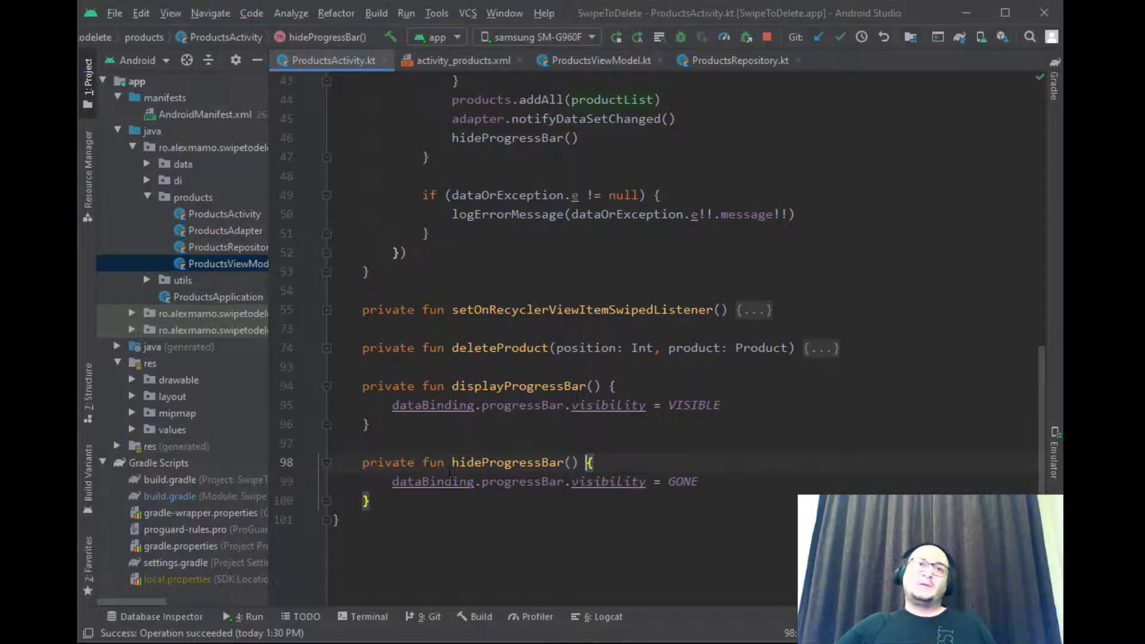
double_click(609, 481)
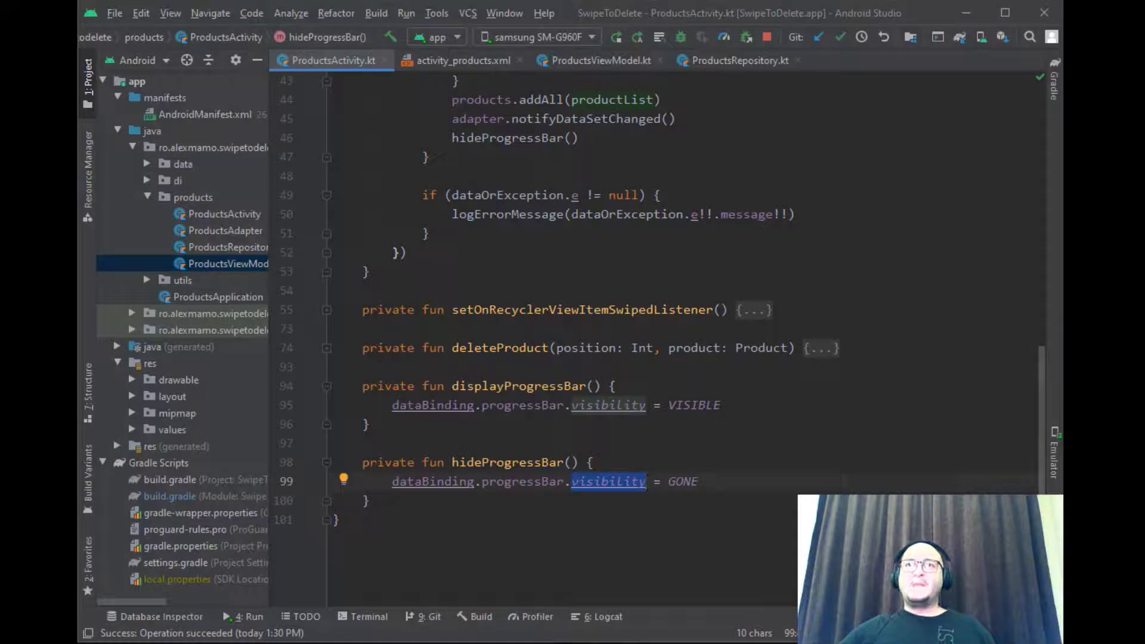
mouse_move(994, 431)
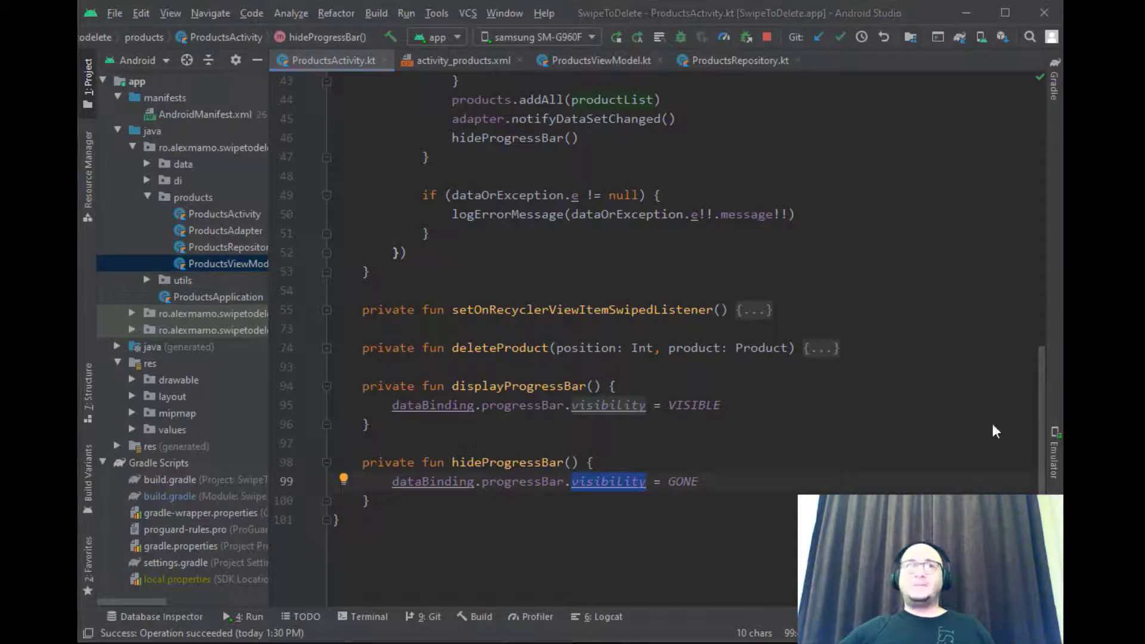
left_click(225, 230)
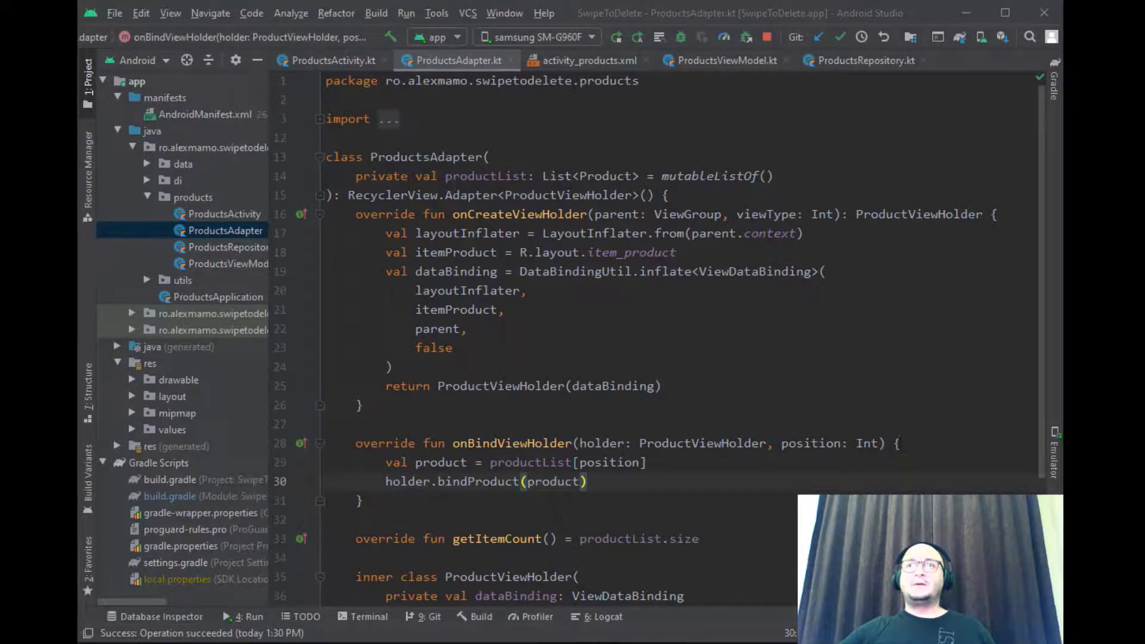
Open item_product.xml and review its product data variable and TextView text binding
left_click(579, 60)
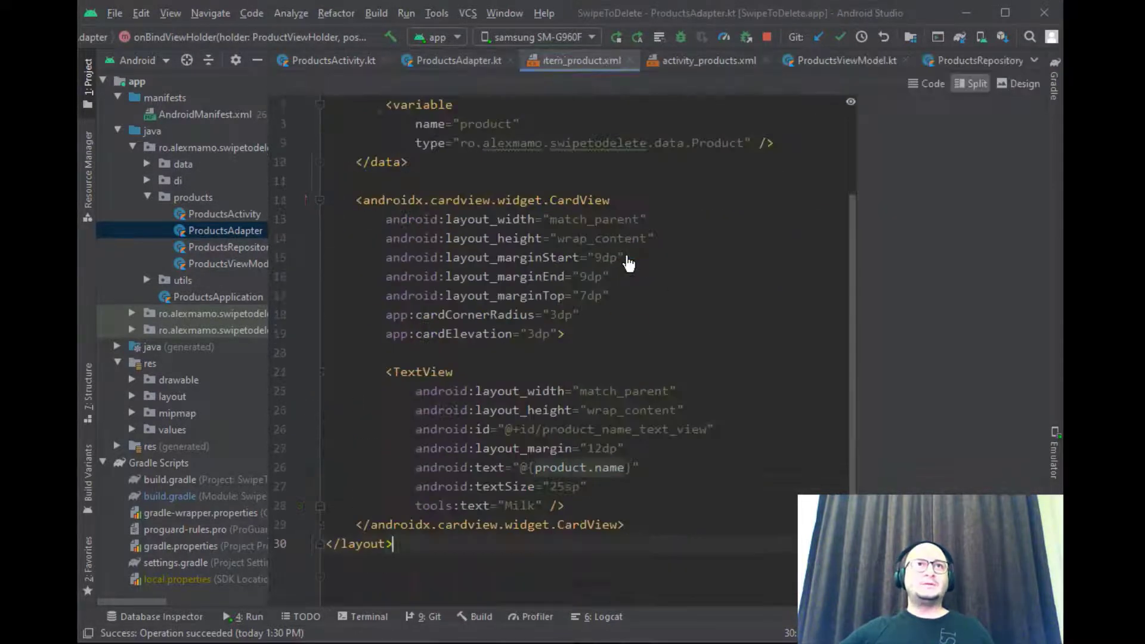
left_click(977, 83)
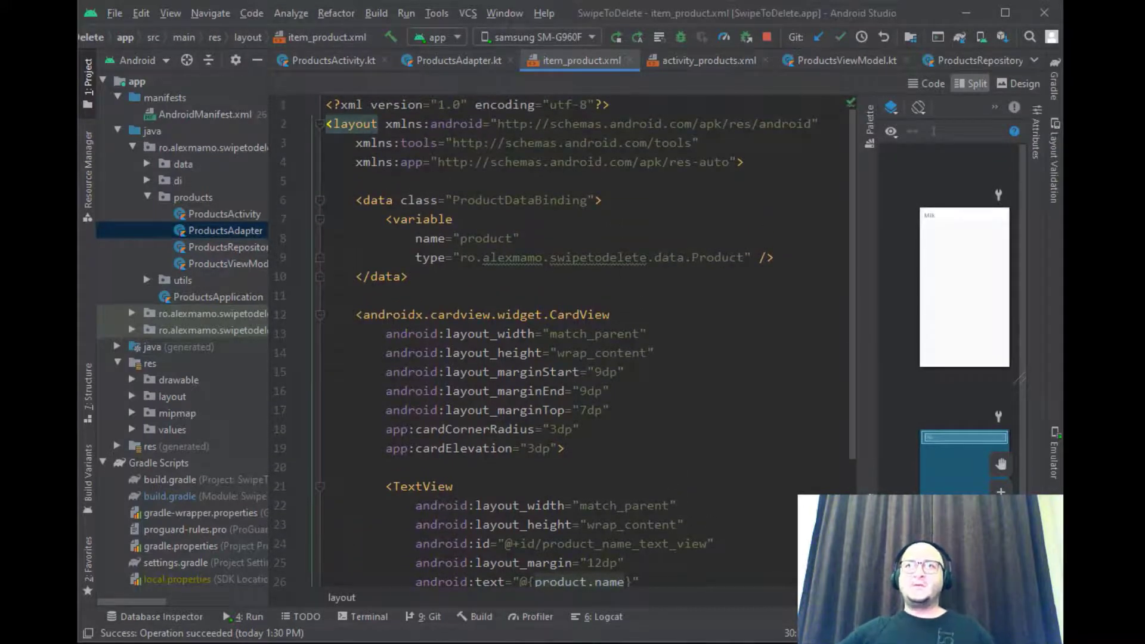
scroll("down", 3)
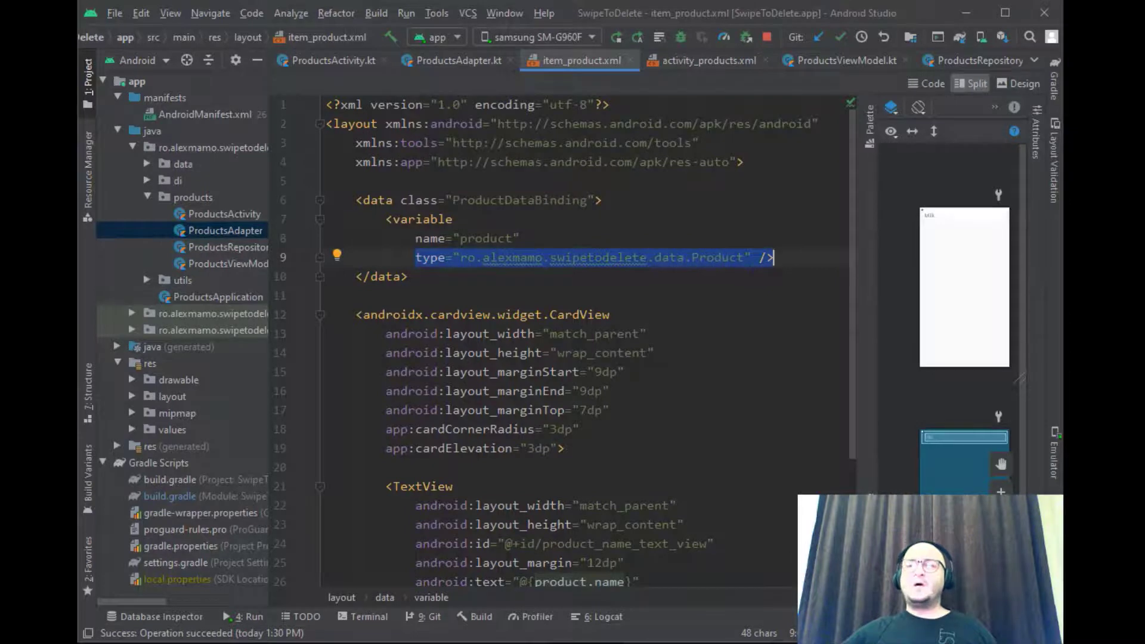
scroll("down", 3)
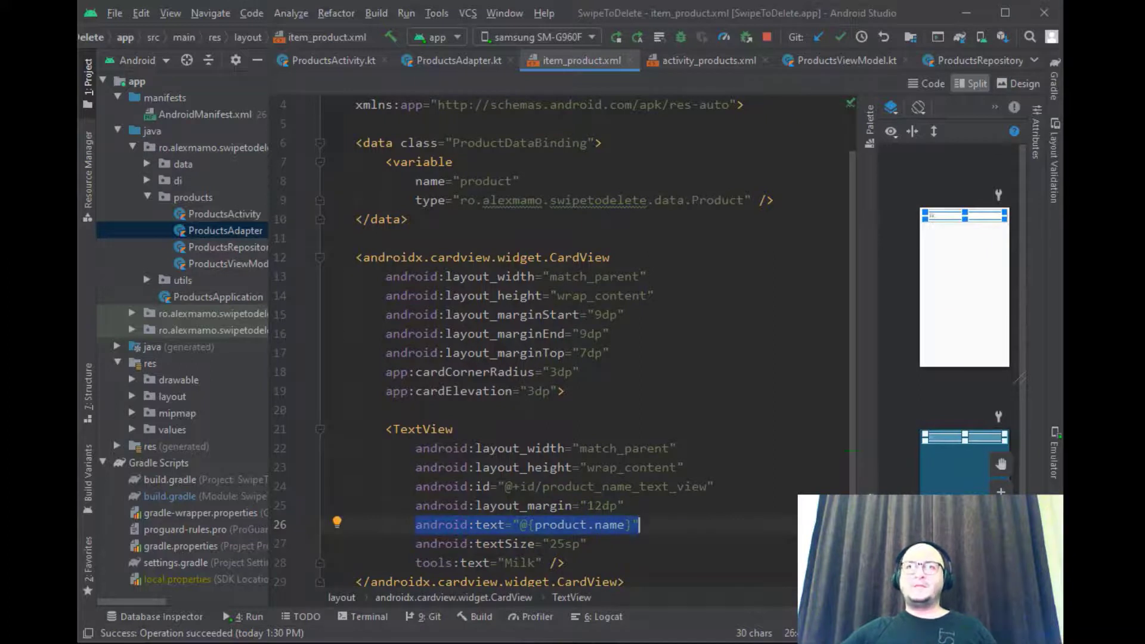
mouse_move(529, 53)
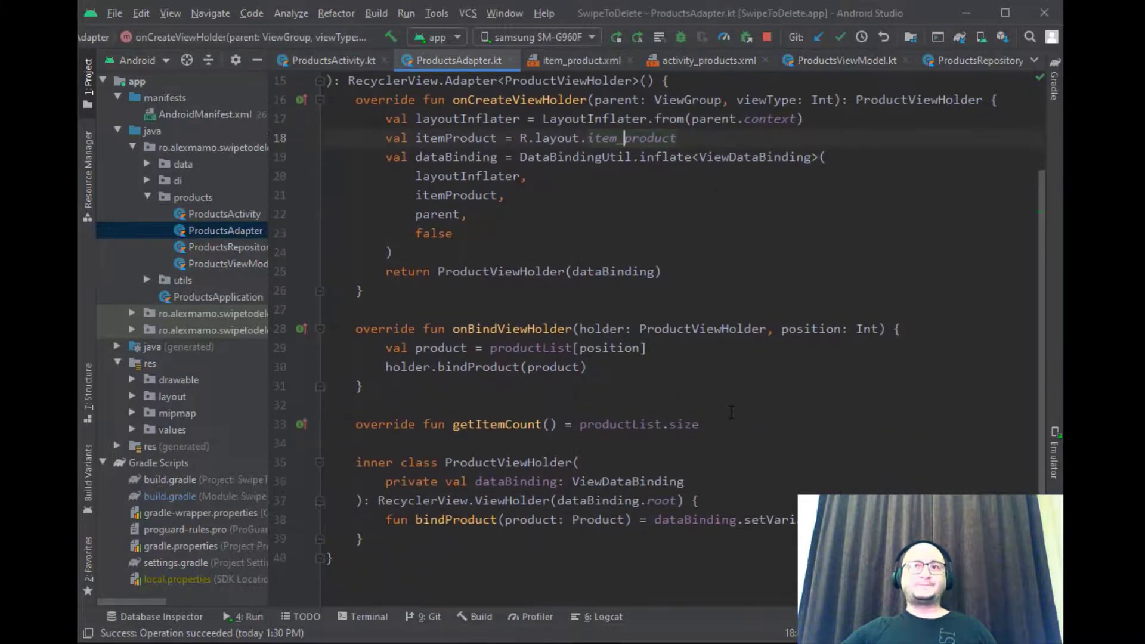
Review bindProduct's setVariable call, then view ProductsActivity.kt's swipe listener callbacks
scroll("down", 3)
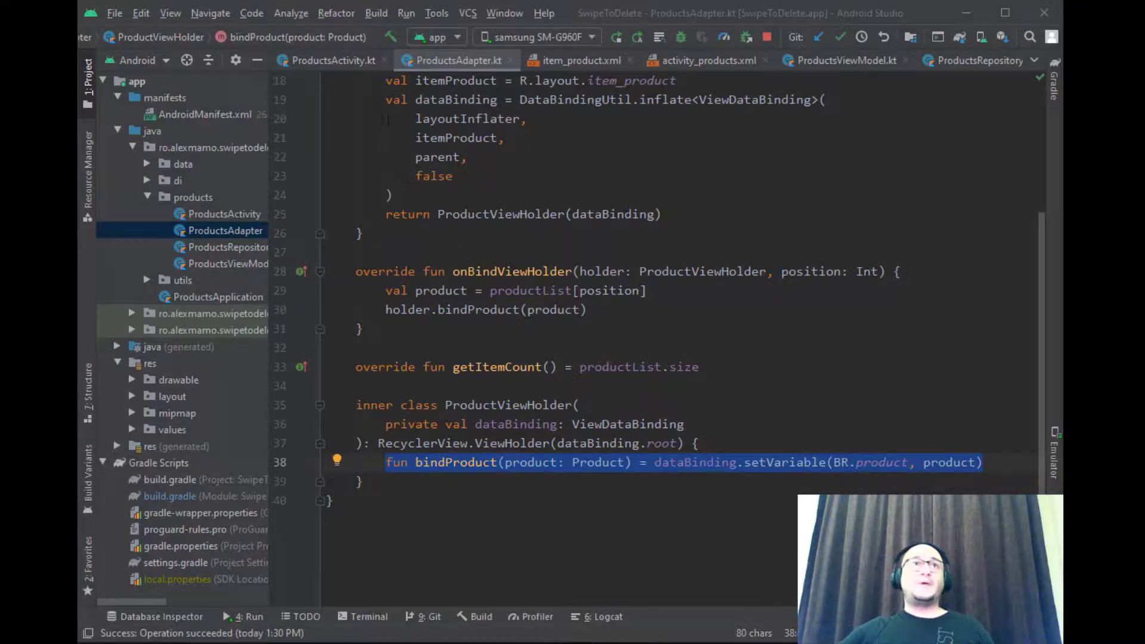
left_click(333, 60)
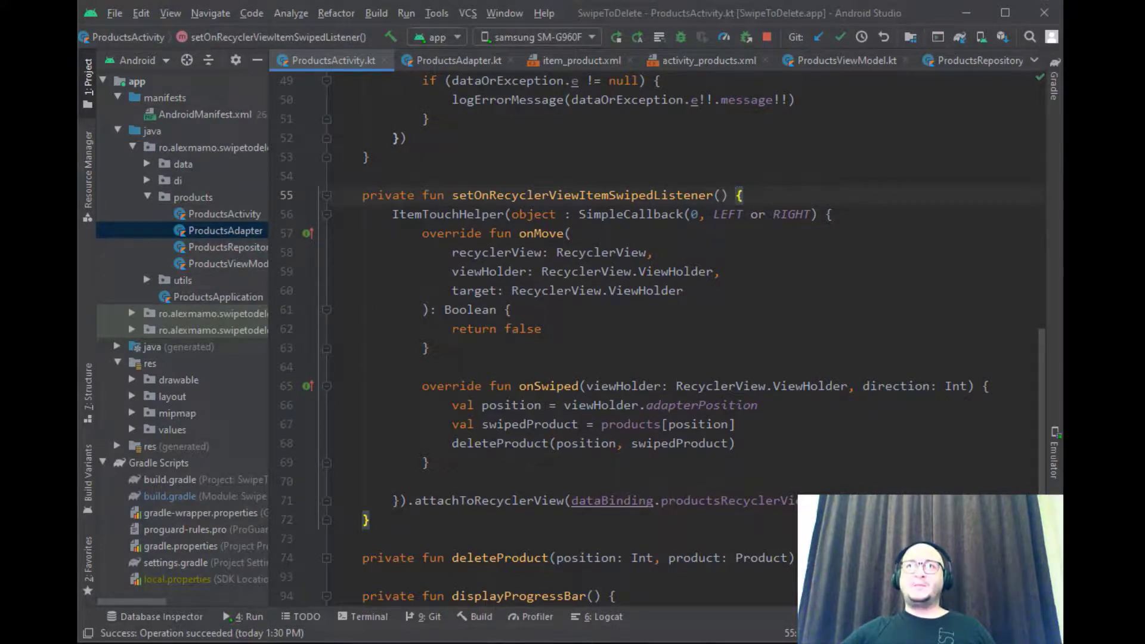
Trace the swiped product's deletion from deleteProduct() into deleteProductInFirestore in ProductsRepository.kt
left_click_drag(451, 406, 613, 406)
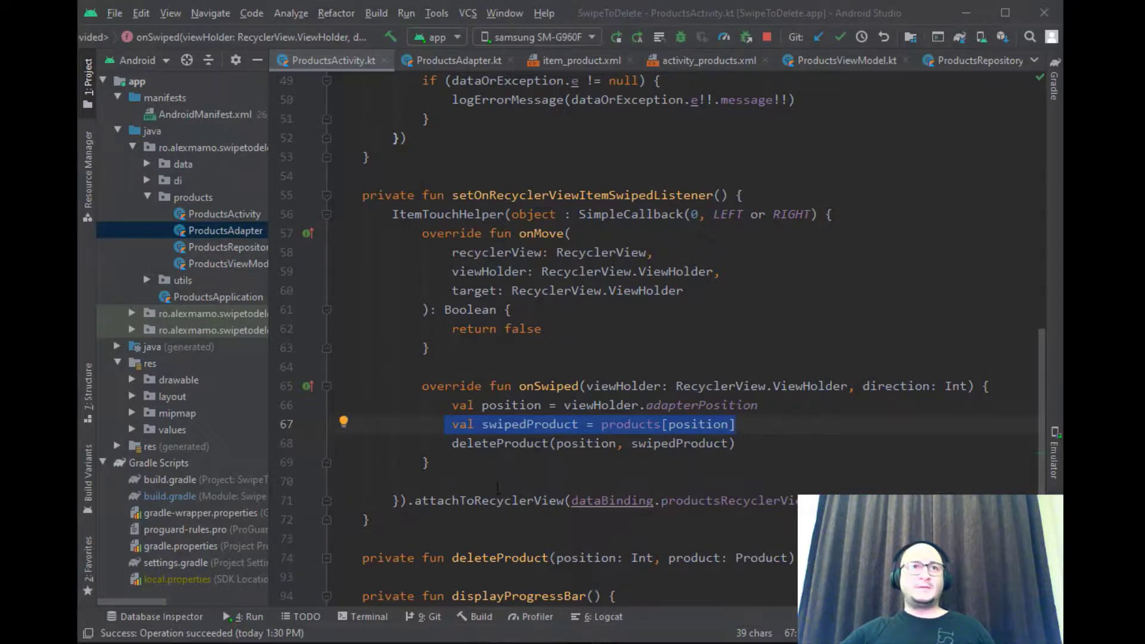
scroll("down", 3)
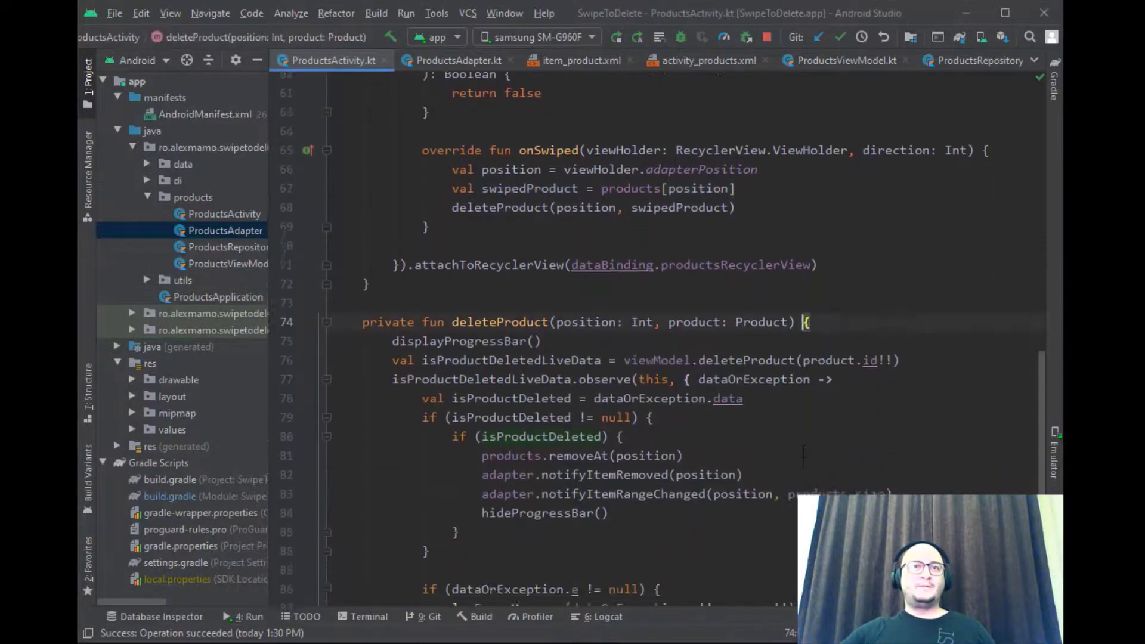
scroll("down", 3)
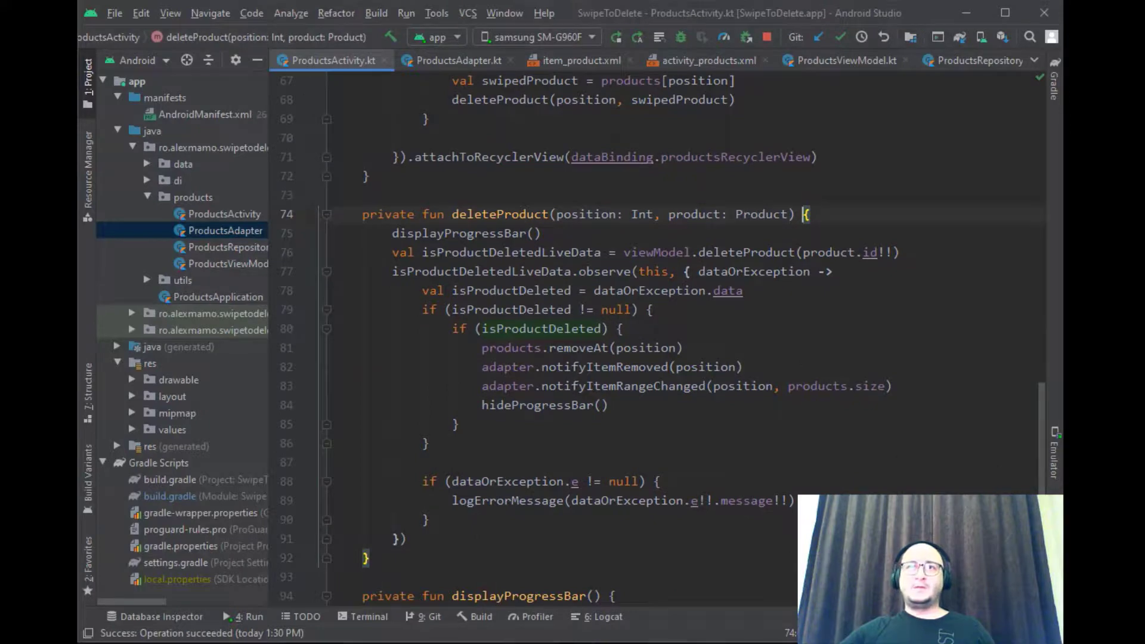
left_click(979, 61)
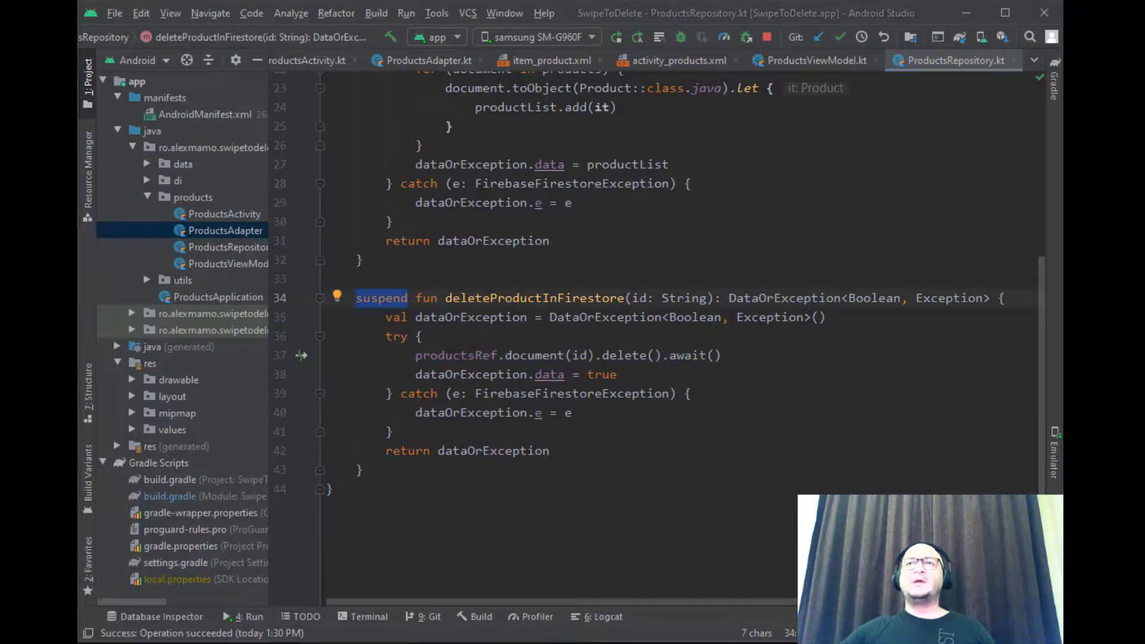
Review the Firestore delete's await, the ViewModel's deleteProduct LiveData, then products.removeAt(position)
left_click_drag(415, 355, 600, 355)
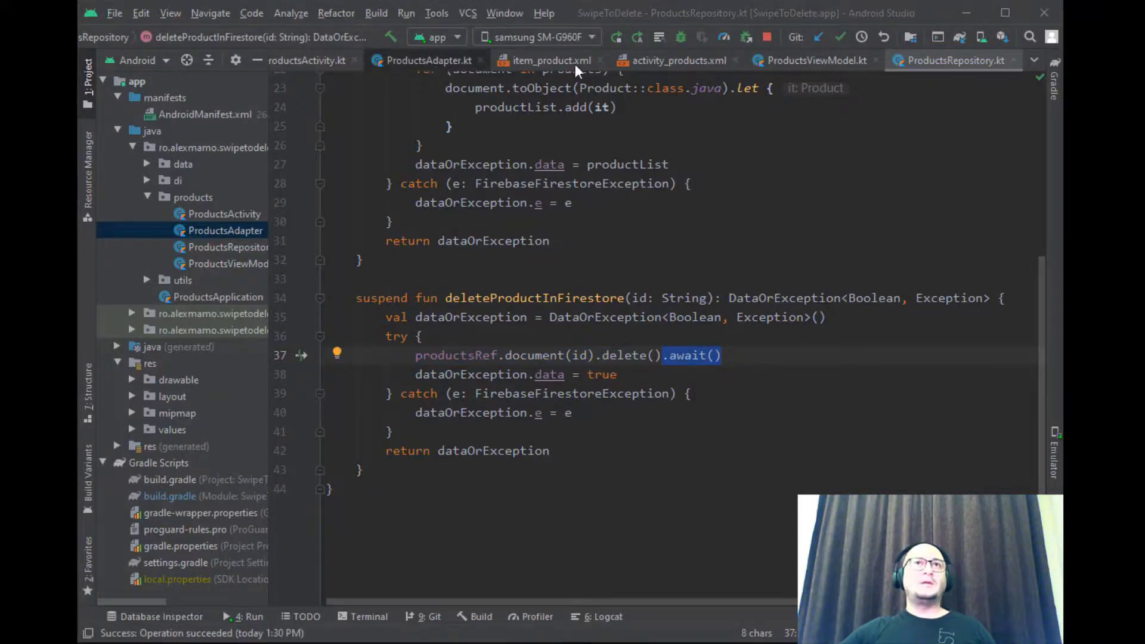
left_click(815, 60)
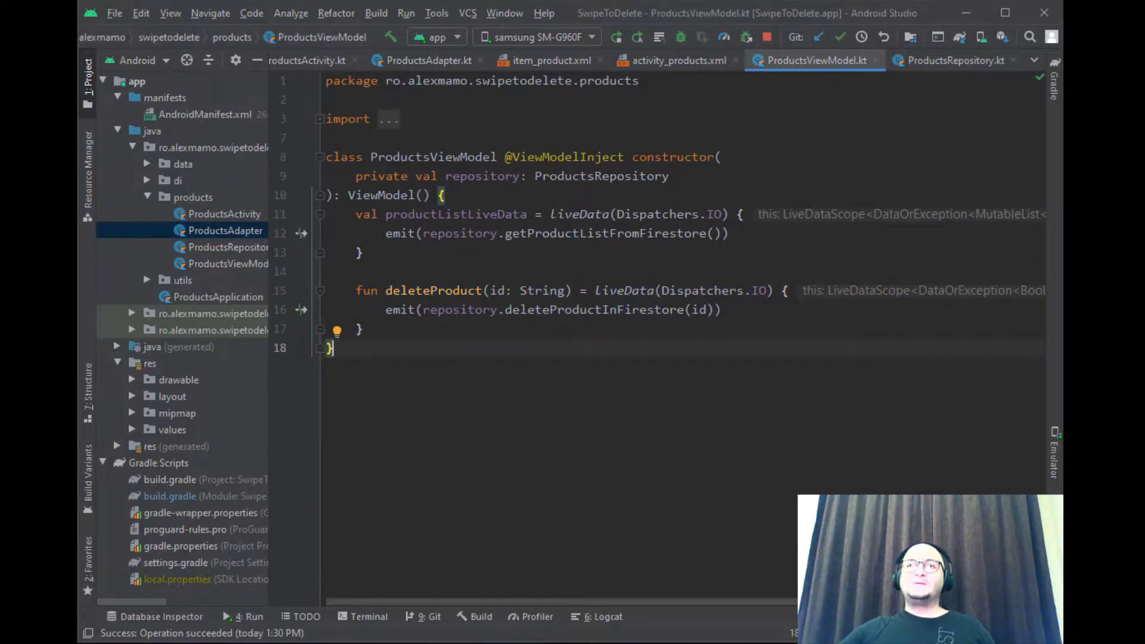
left_click(316, 61)
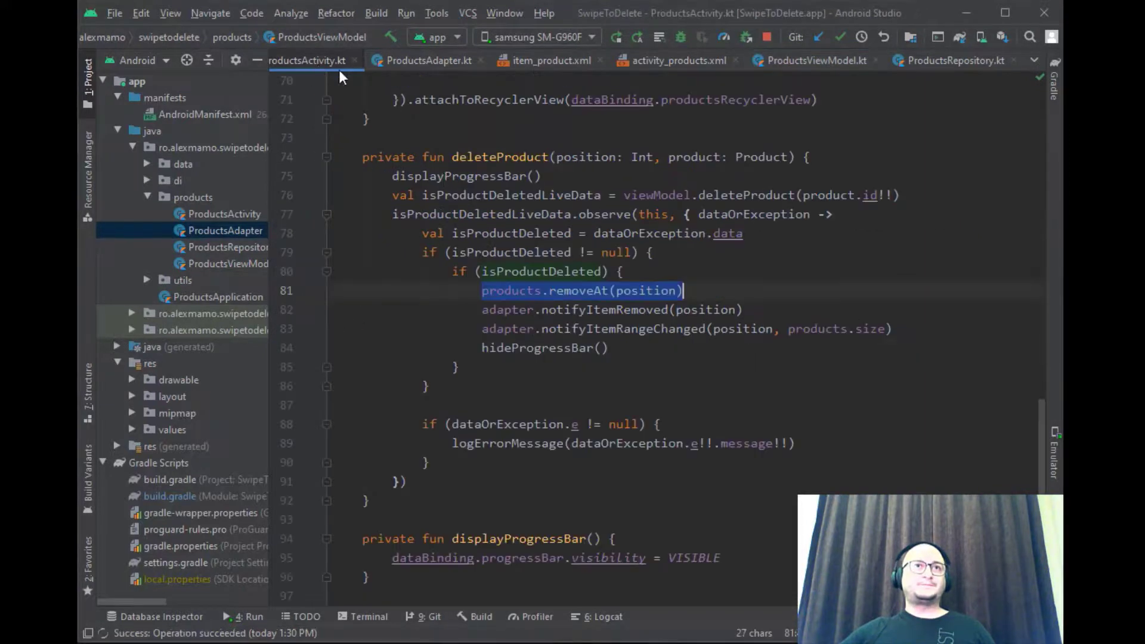